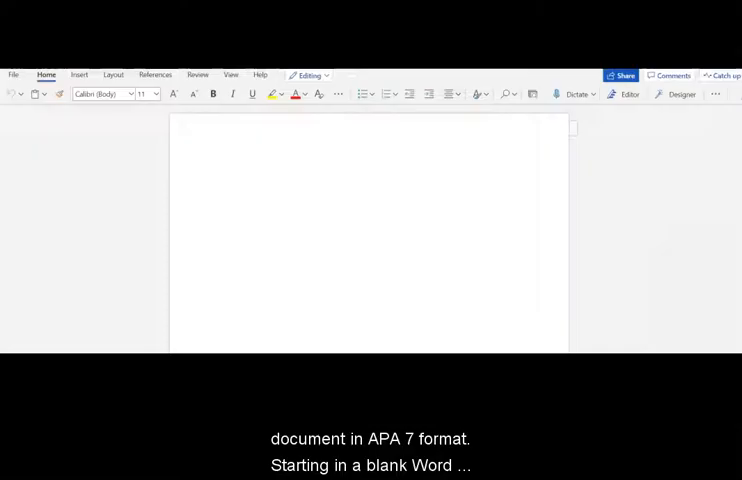
Step: Apply Normal 1-inch margins and reduce spacing after paragraphs from 8 pt to 0 pt
{"action": "left_click", "coordinate": [112, 74]}
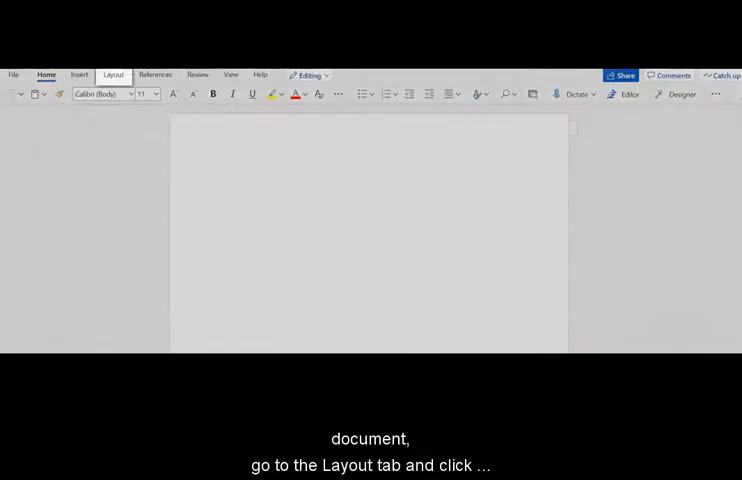
{"action": "left_click", "coordinate": [112, 74]}
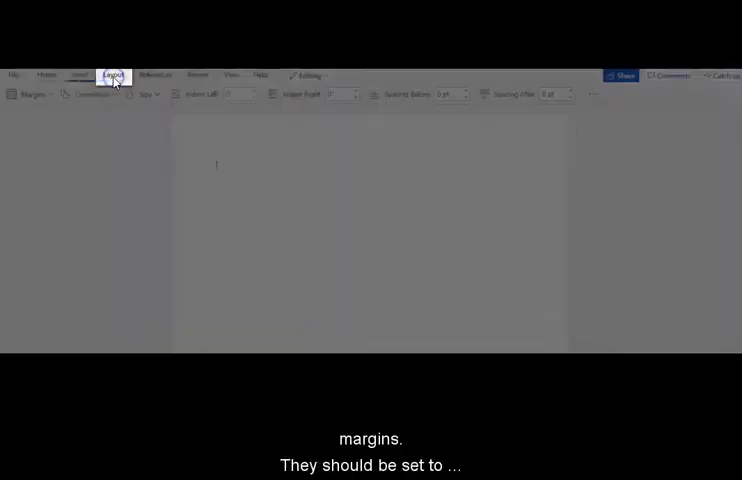
{"action": "left_click", "coordinate": [32, 96]}
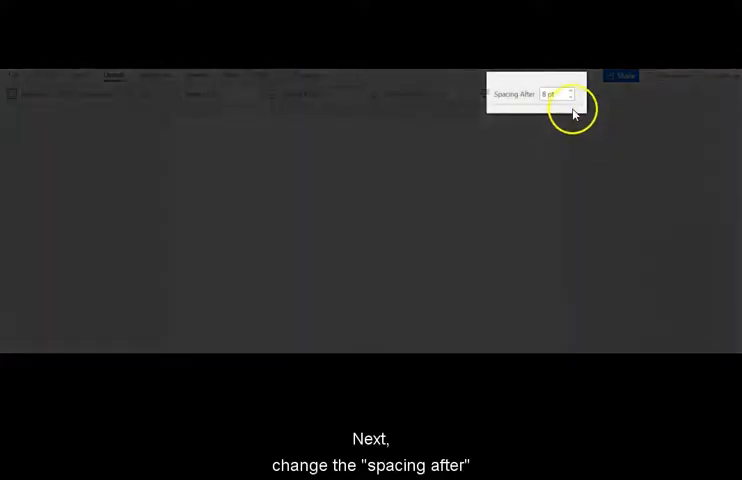
{"action": "left_click", "coordinate": [572, 96]}
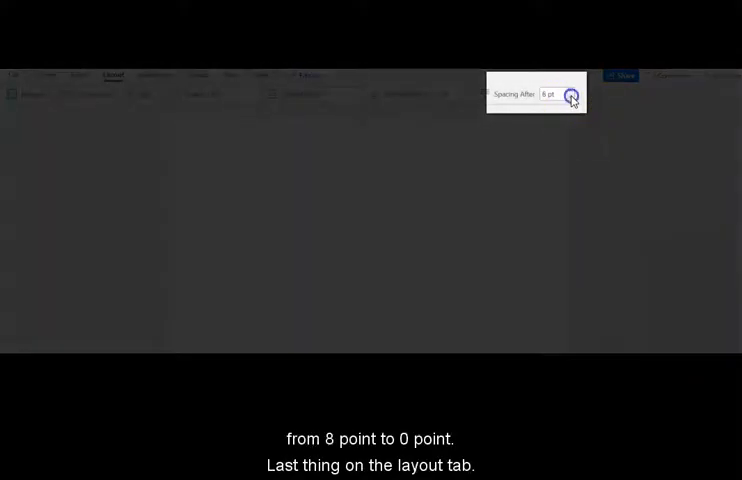
{"action": "left_click", "coordinate": [572, 98]}
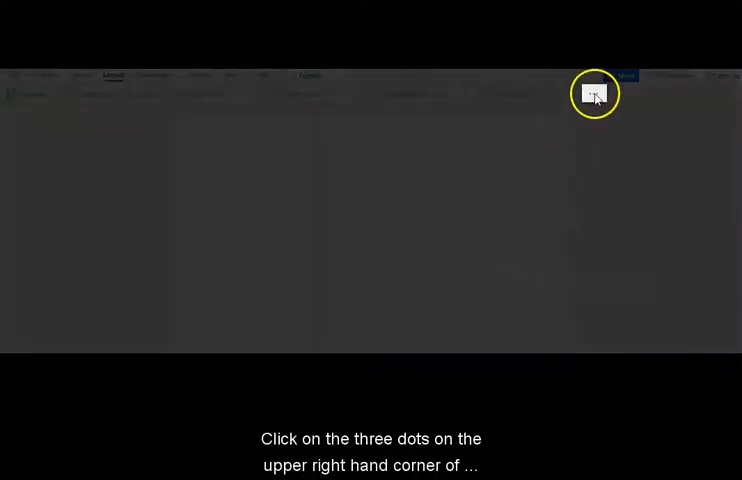
Step: In Paragraph Options, set alignment to Left and line spacing to Double
{"action": "left_click", "coordinate": [592, 92]}
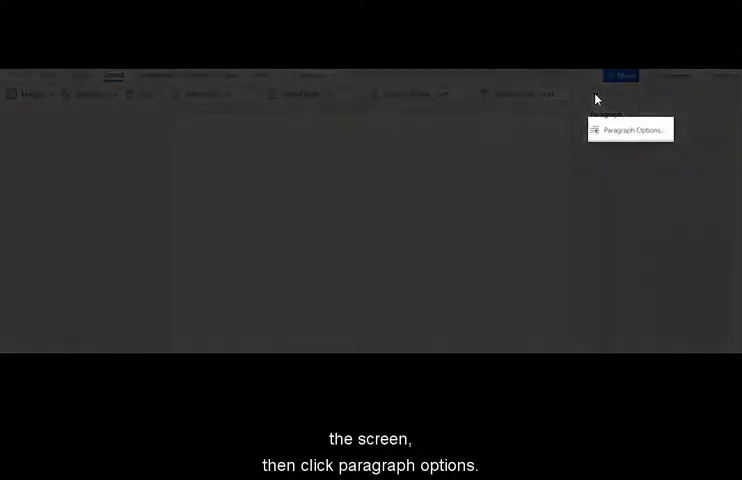
{"action": "left_click", "coordinate": [632, 130]}
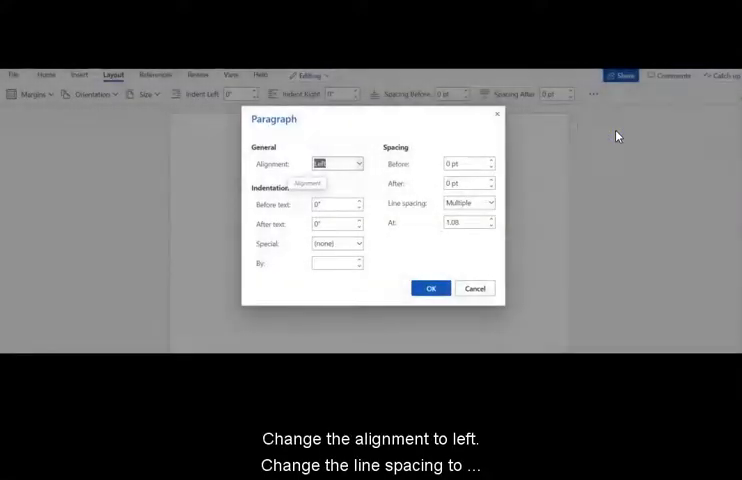
{"action": "left_click", "coordinate": [356, 164]}
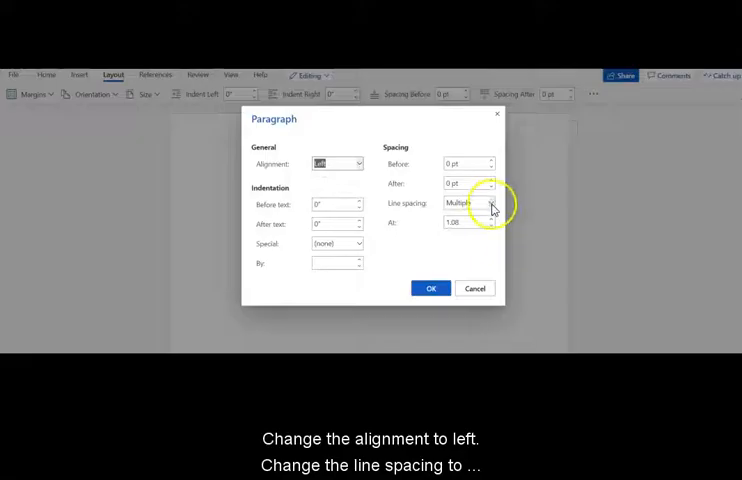
{"action": "left_click", "coordinate": [430, 288]}
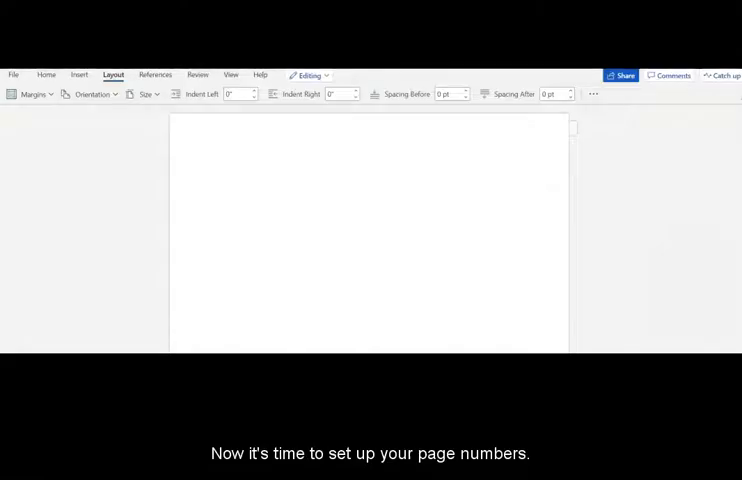
Step: Insert automatic page numbers at the top right of the header
{"action": "left_click", "coordinate": [80, 74]}
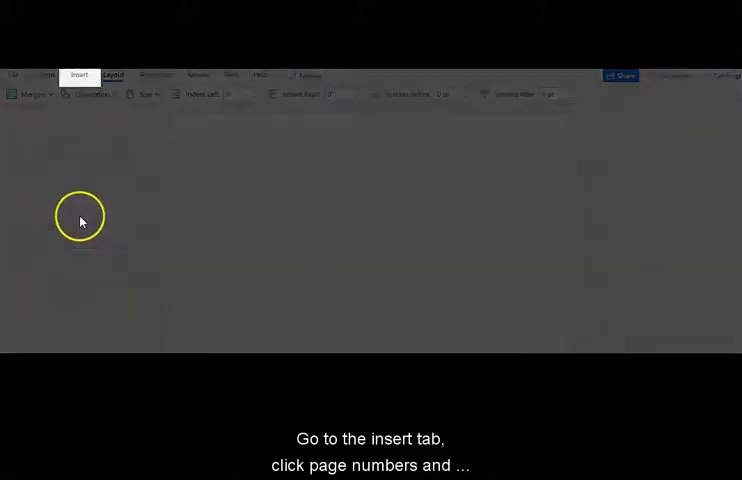
{"action": "left_click", "coordinate": [80, 74]}
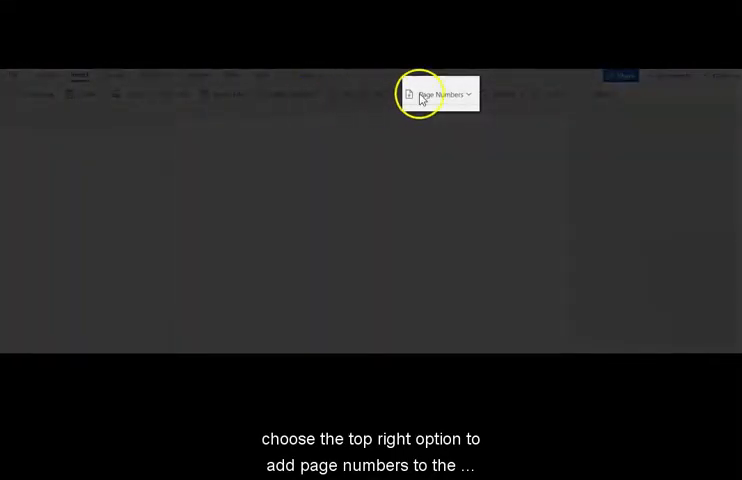
{"action": "left_click", "coordinate": [438, 92]}
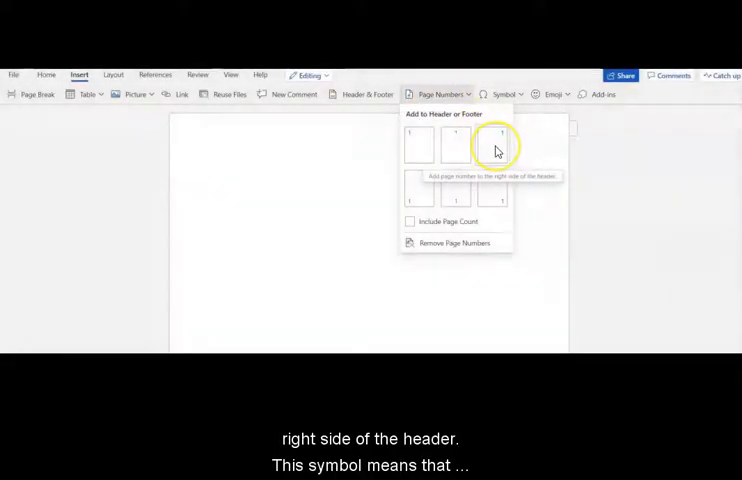
{"action": "left_click", "coordinate": [496, 142]}
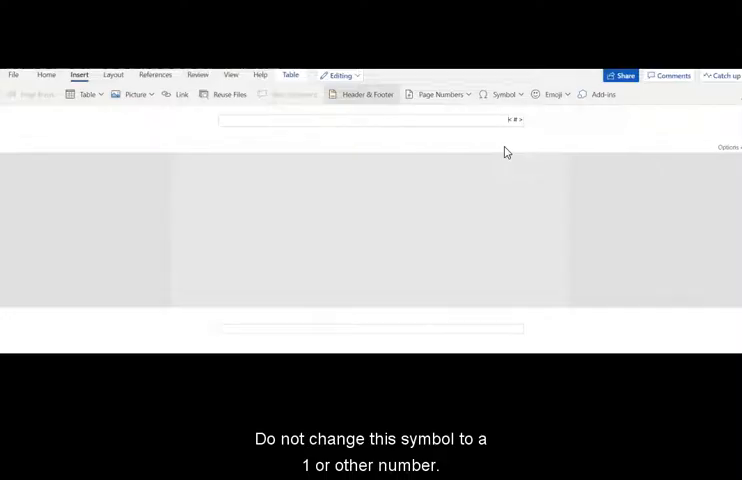
Step: Exit the header and return the cursor to the document body
{"action": "left_click", "coordinate": [46, 74]}
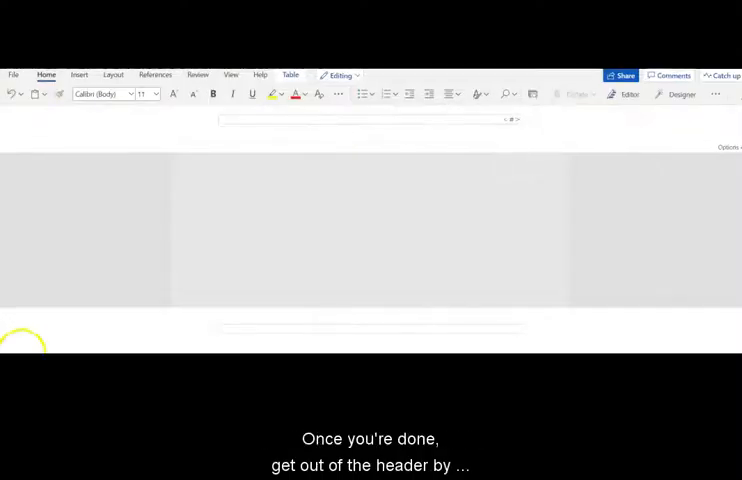
{"action": "left_click", "coordinate": [264, 204]}
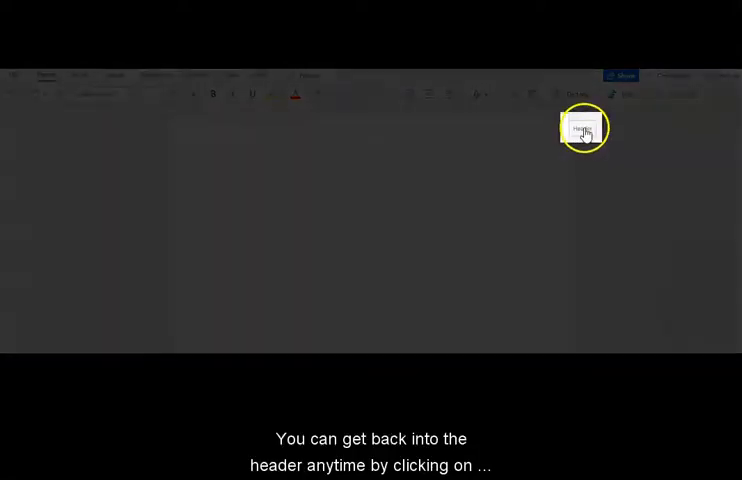
{"action": "left_click", "coordinate": [584, 128]}
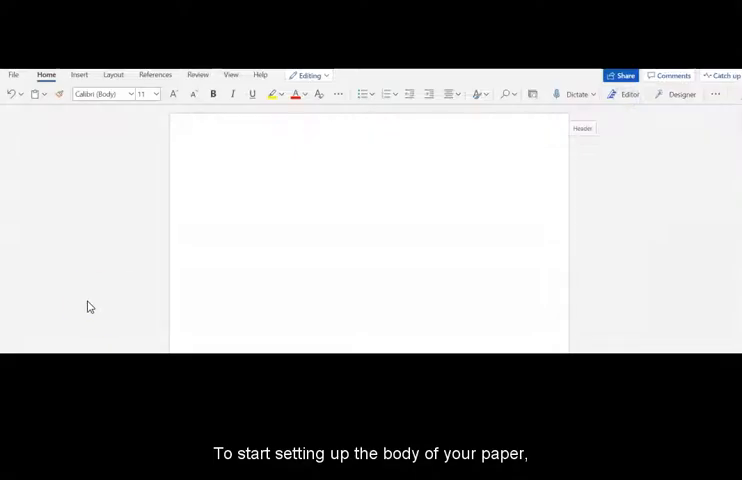
Step: Change the font to Times New Roman and center the title-page paragraph
{"action": "left_click", "coordinate": [130, 94]}
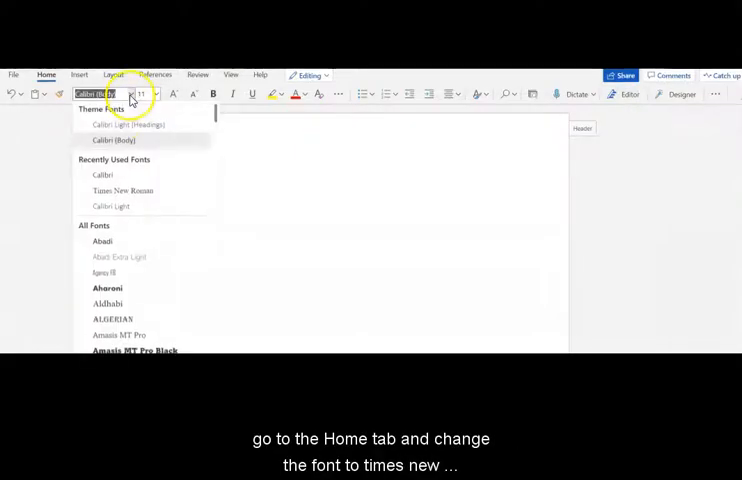
{"action": "left_click", "coordinate": [122, 190]}
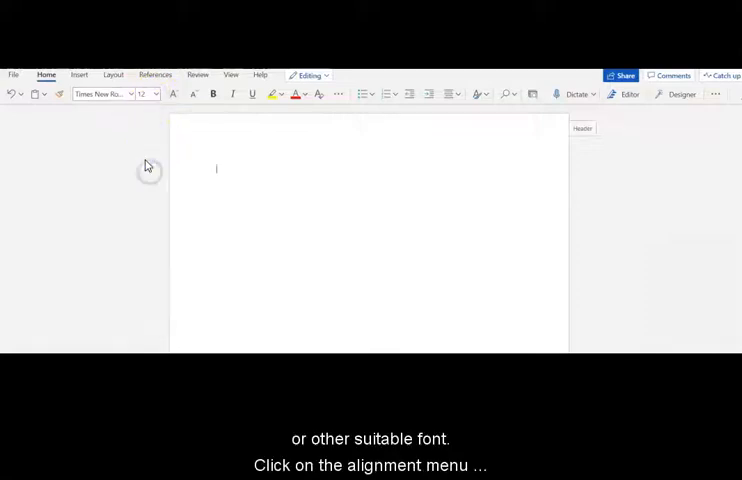
{"action": "left_click", "coordinate": [452, 94]}
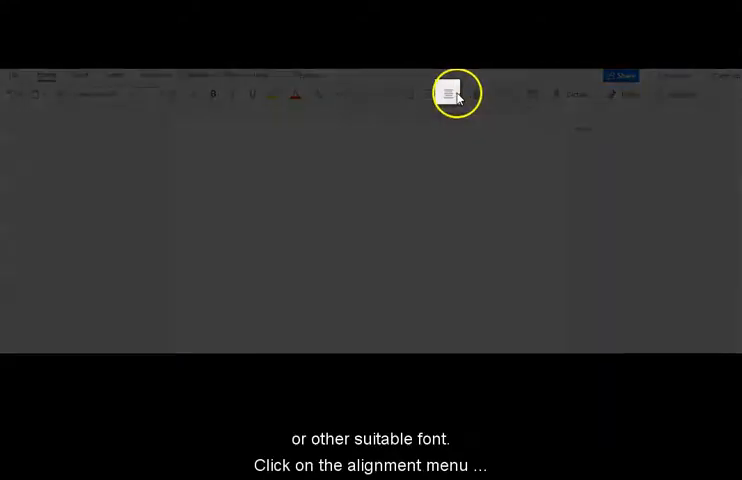
{"action": "left_click", "coordinate": [448, 92]}
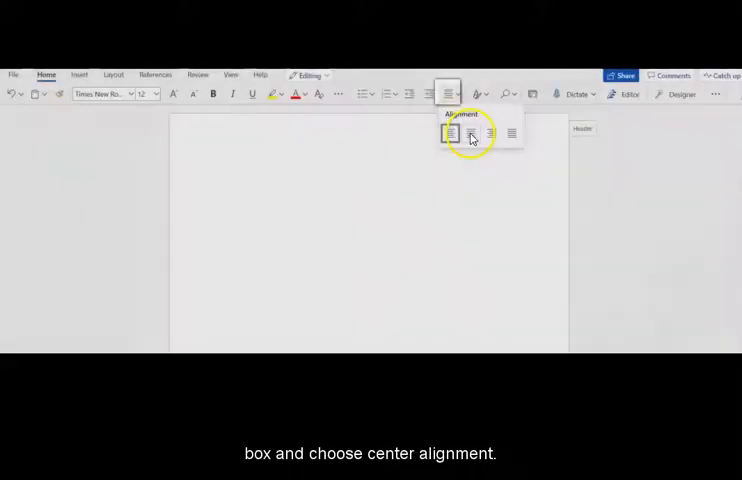
{"action": "left_click", "coordinate": [460, 132]}
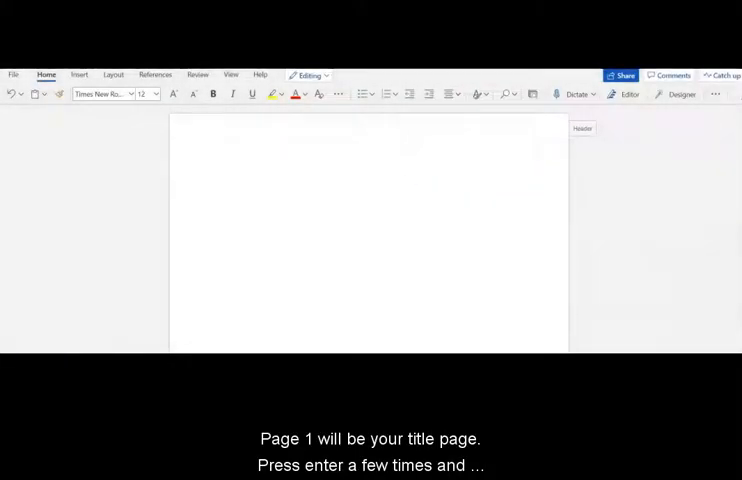
{"action": "mouse_move", "coordinate": [324, 176]}
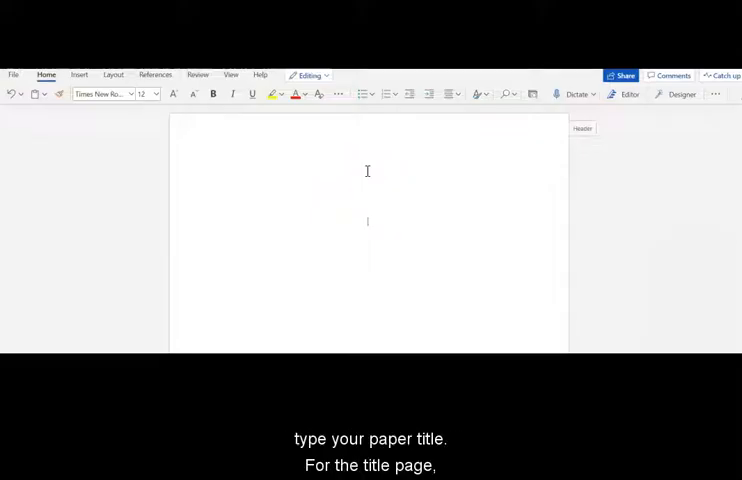
Step: Type the paper title and correct the misspelling to 'Detection'
{"action": "type", "text": "Ef"}
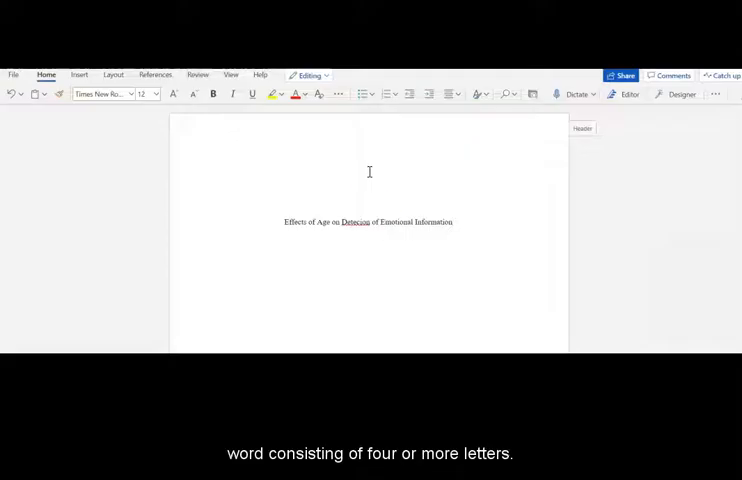
{"action": "right_click", "coordinate": [356, 222]}
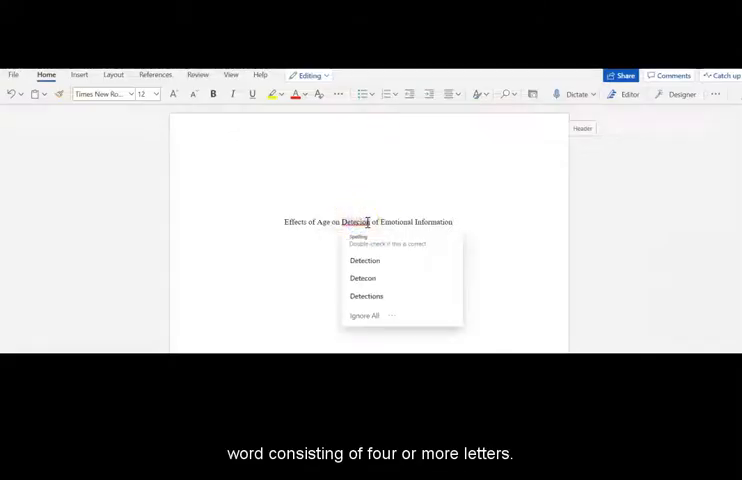
{"action": "left_click", "coordinate": [364, 260]}
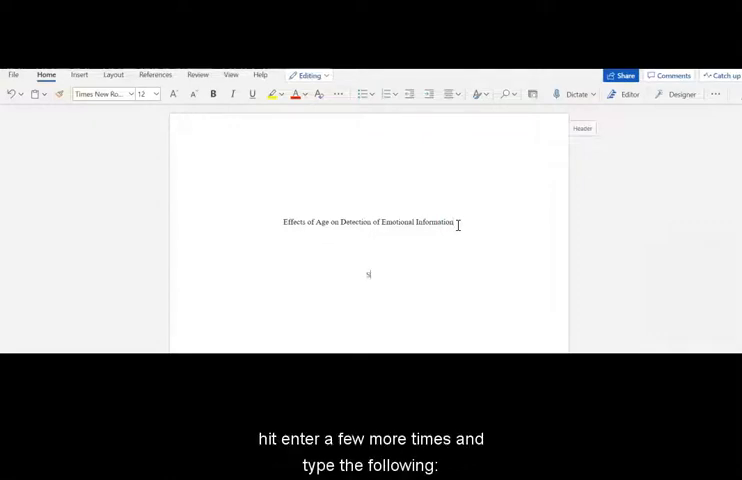
Step: Add author 'Sarah L. Smith', department, and course ': Intro to Psychology' lines beneath the title
{"action": "type", "text": "Sarah L."}
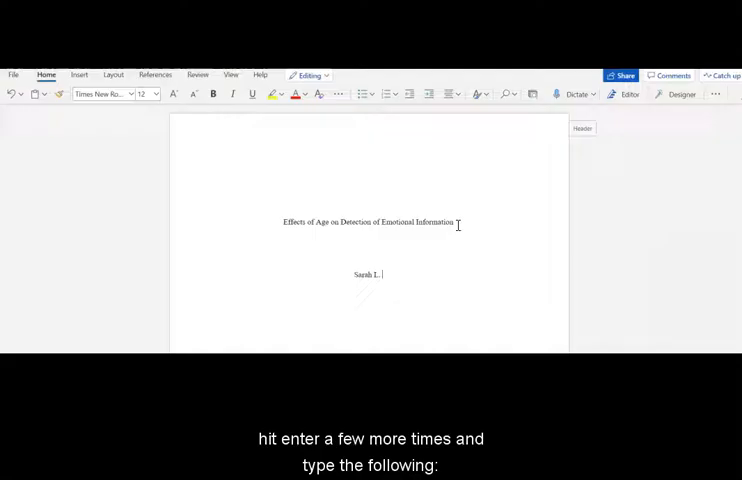
{"action": "type", "text": "Smith"}
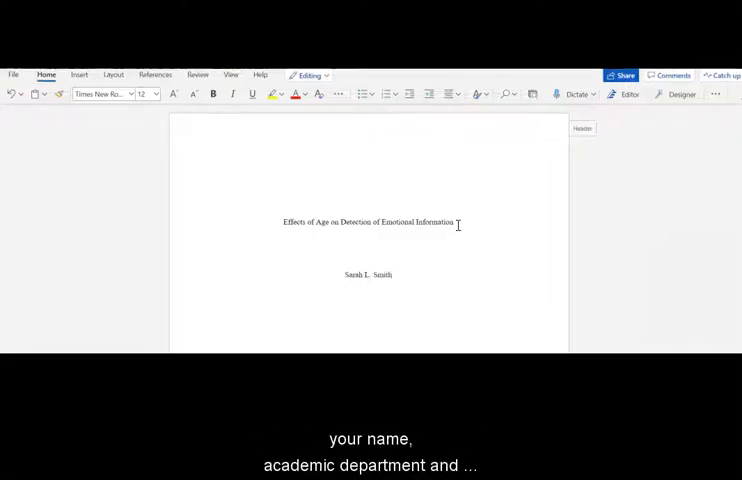
{"action": "type", "text": "Department of Psychology, Lone Star College"}
{"action": "type", "text": "PSYC 1301"}
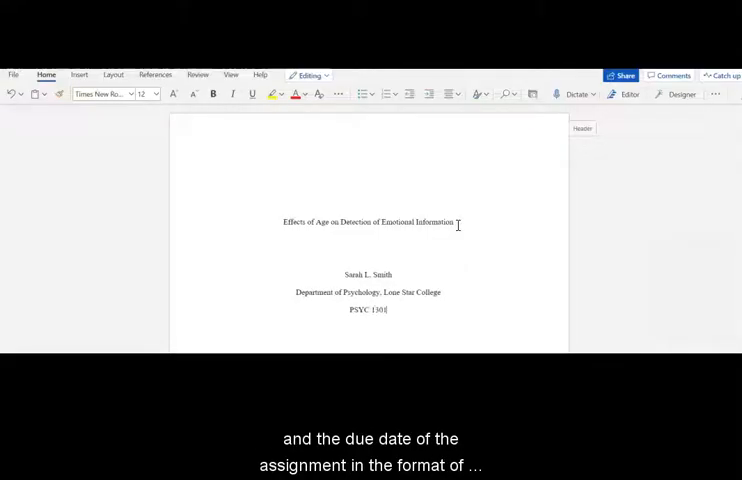
{"action": "type", "text": ": In"}
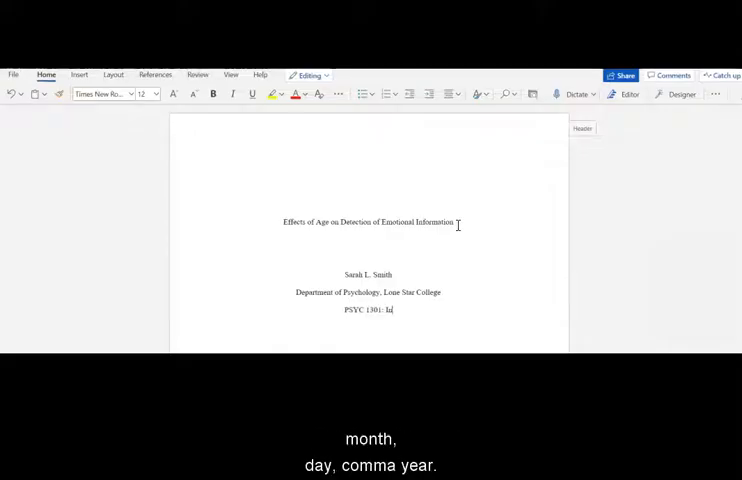
{"action": "type", "text": "ntro to Psychology"}
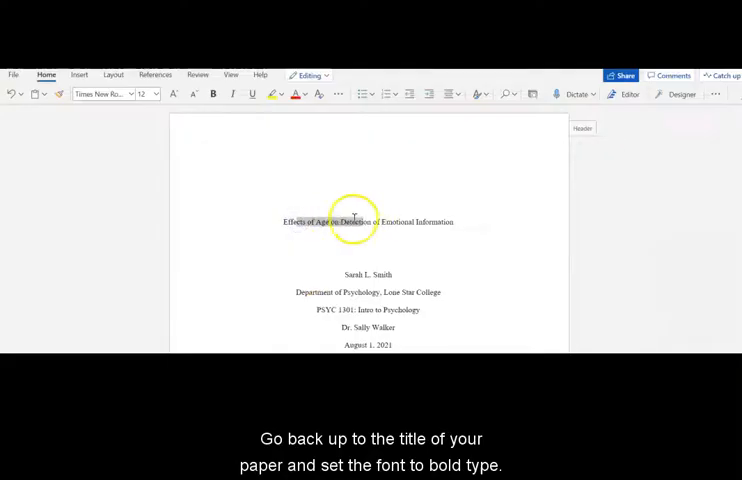
Step: Select the title-page title and make it bold
{"action": "left_click_drag", "start_coordinate": [282, 222], "coordinate": [452, 222]}
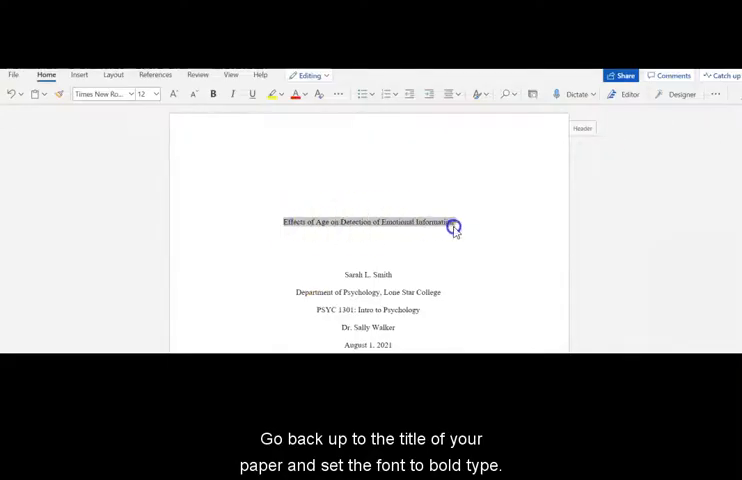
{"action": "left_click", "coordinate": [212, 94]}
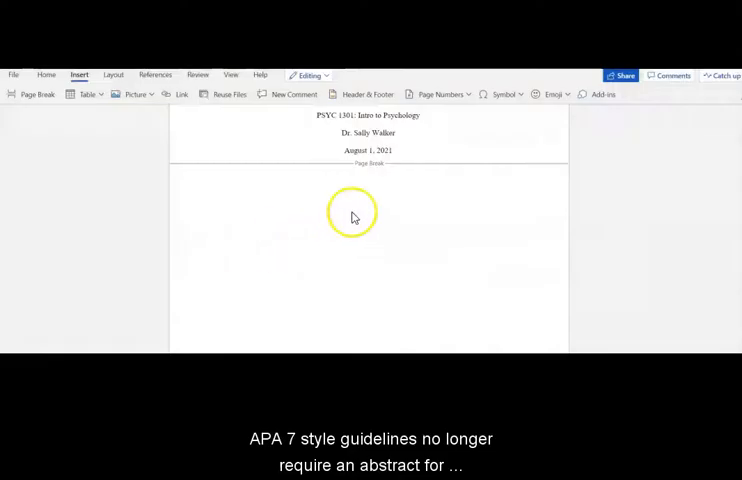
Step: Retype the paper title at the top of page two and select it for bolding
{"action": "type", "text": "etfd"}
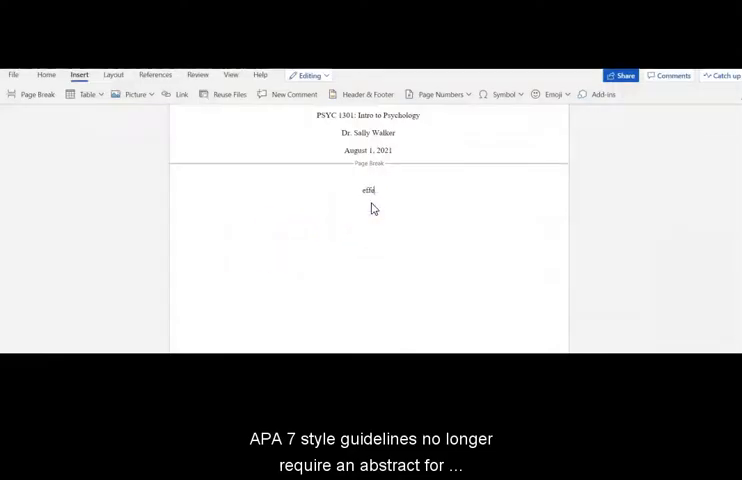
{"action": "type", "text": "Effects of Age on Detection of e"}
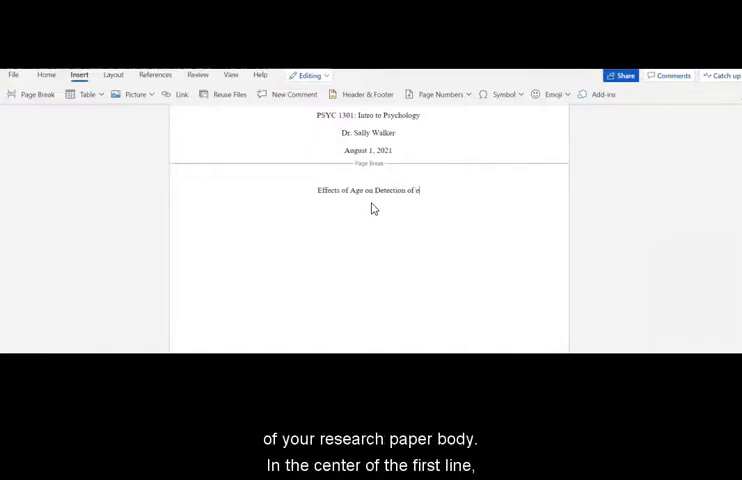
{"action": "type", "text": "motional Information"}
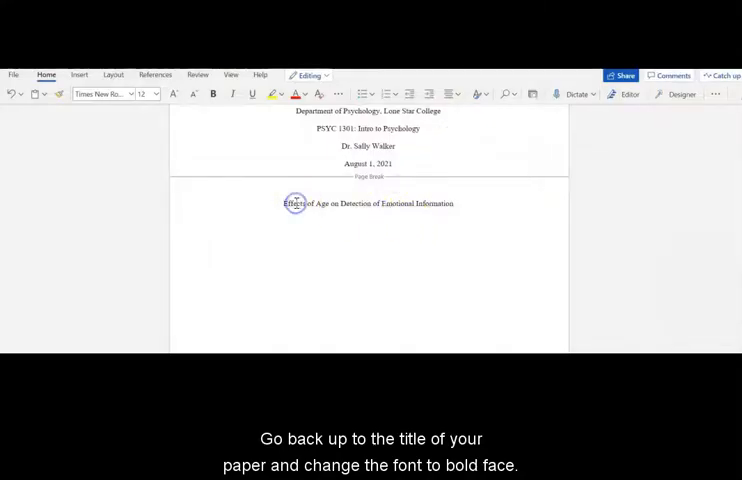
{"action": "left_click_drag", "start_coordinate": [284, 204], "coordinate": [454, 204]}
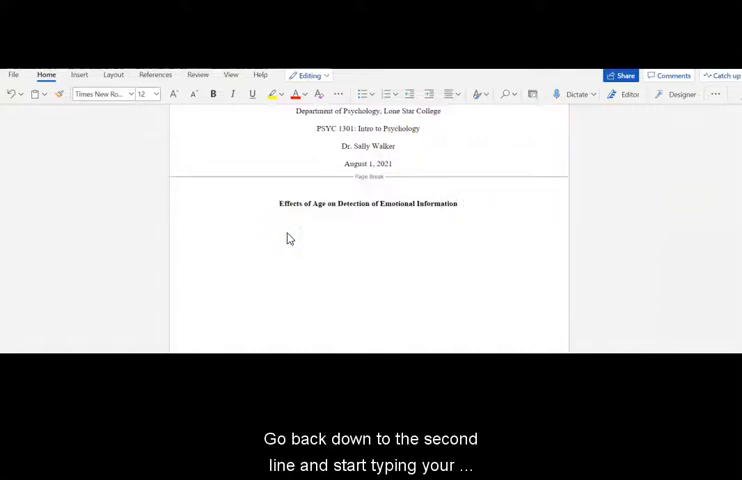
Step: Type the first indented body paragraph beginning with 'Freque...' below the page-two title
{"action": "type", "text": "H"}
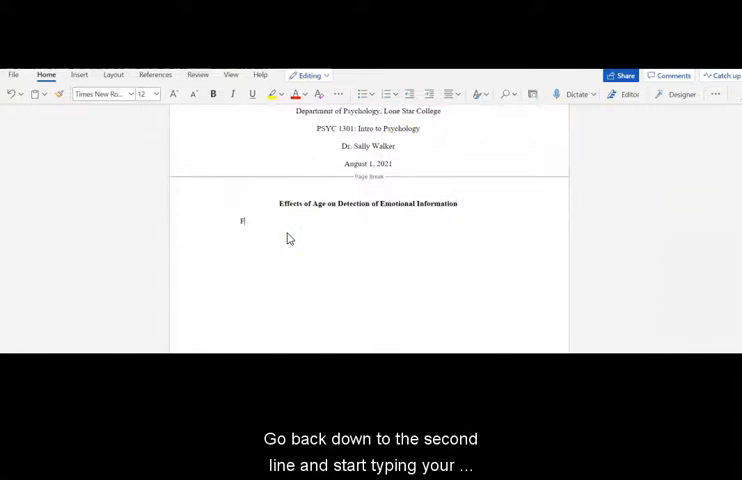
{"action": "type", "text": "Frequently, people encounter situations in their environment in which it is impossible"}
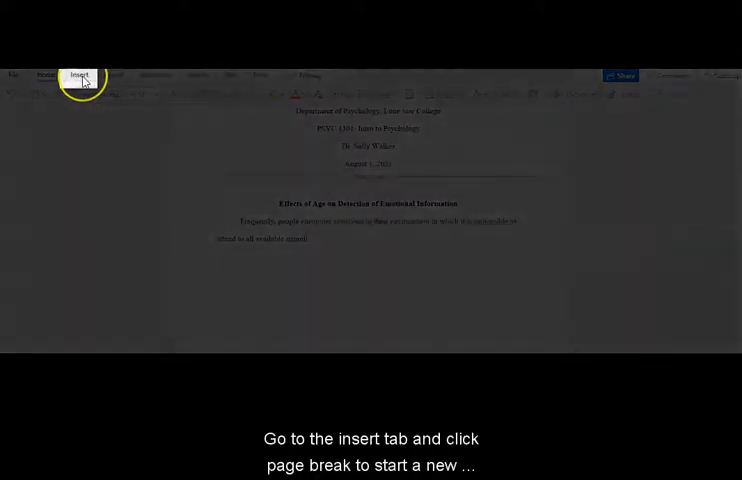
Step: Insert a page break after the body text and center the new page's first line
{"action": "left_click", "coordinate": [80, 76]}
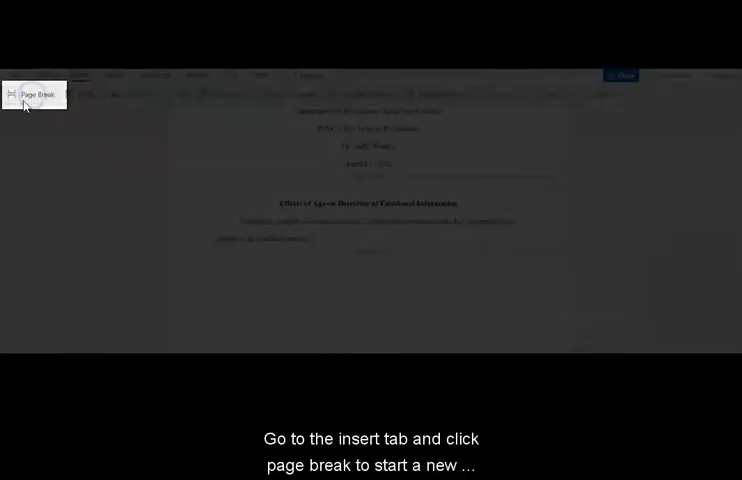
{"action": "left_click", "coordinate": [36, 96]}
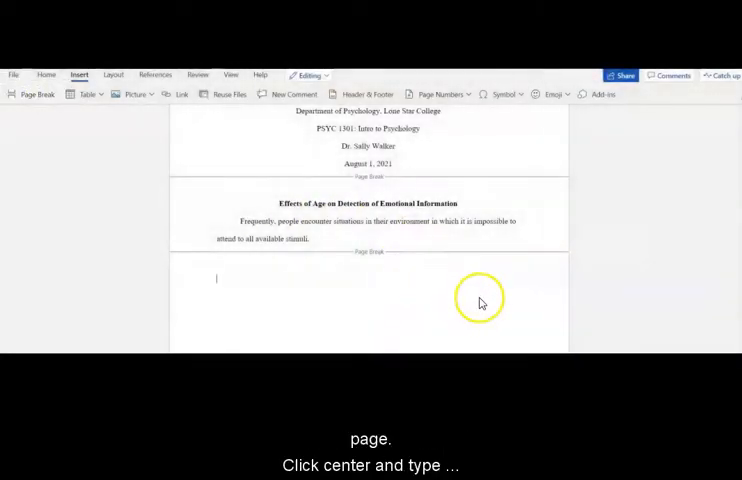
{"action": "left_click", "coordinate": [46, 74]}
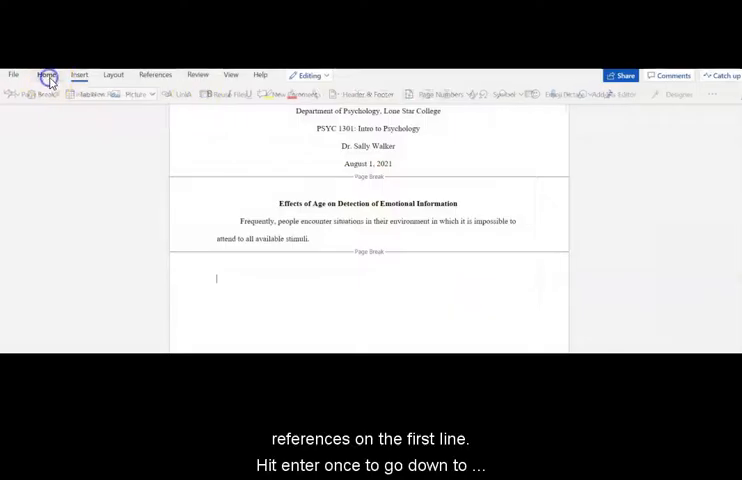
{"action": "left_click", "coordinate": [46, 74]}
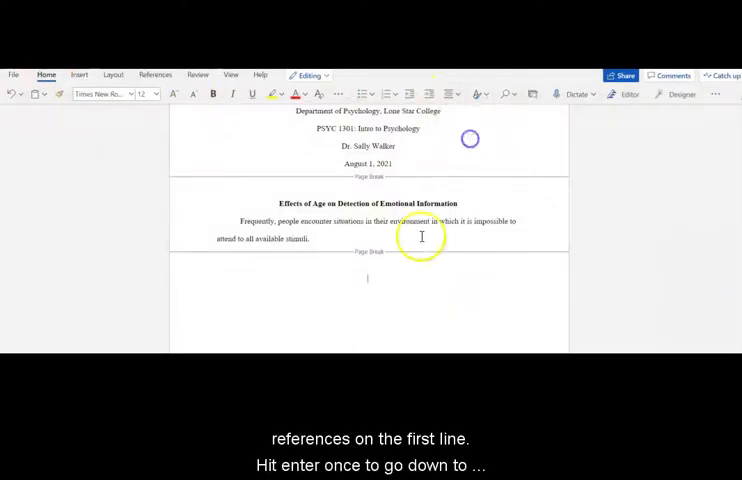
Step: Type the 'References' heading and select it to make it bold
{"action": "type", "text": "References"}
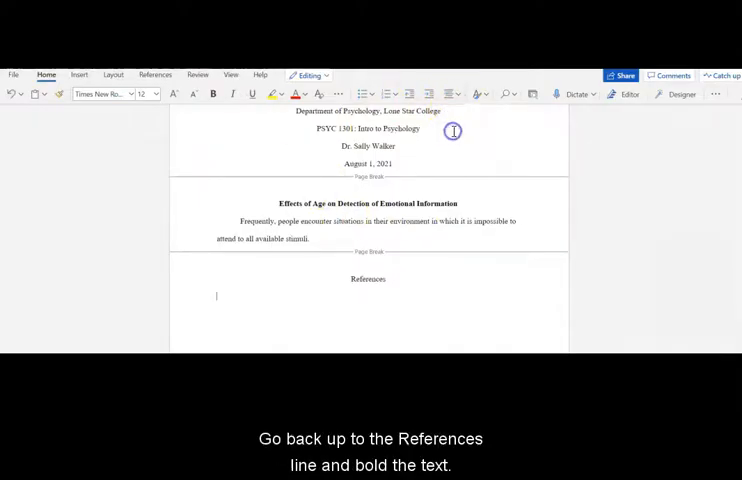
{"action": "double_click", "coordinate": [368, 280]}
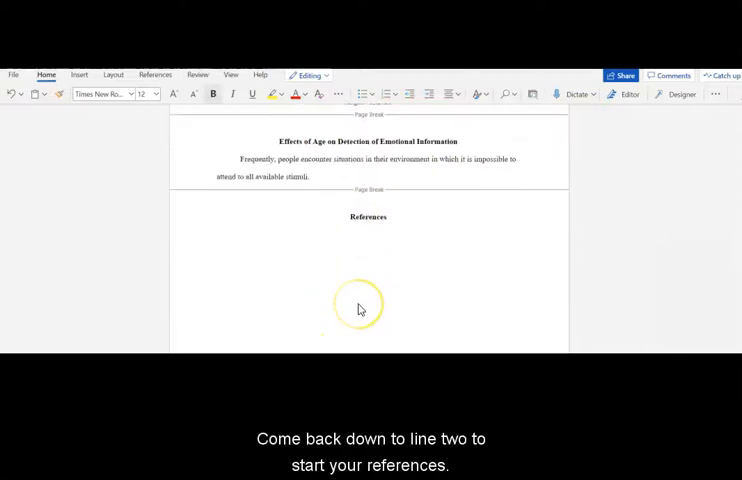
{"action": "scroll", "scroll_direction": "down", "scroll_amount": 3}
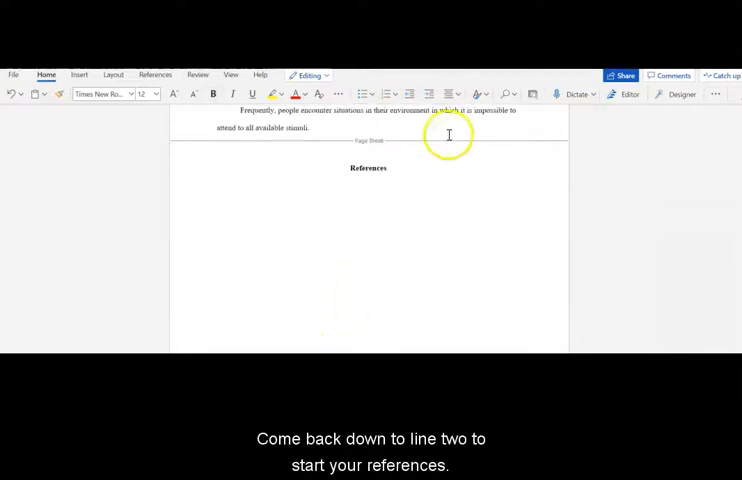
{"action": "mouse_move", "coordinate": [348, 208]}
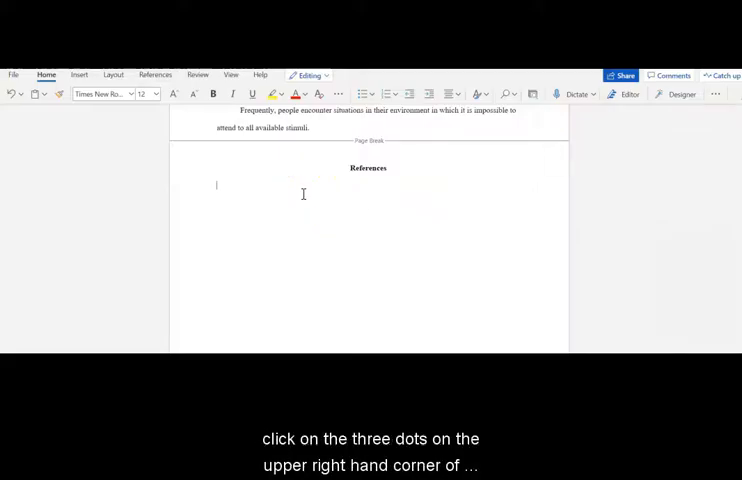
Step: Set Special indent to Hanging in the Paragraph settings for the line under References
{"action": "left_click", "coordinate": [716, 94]}
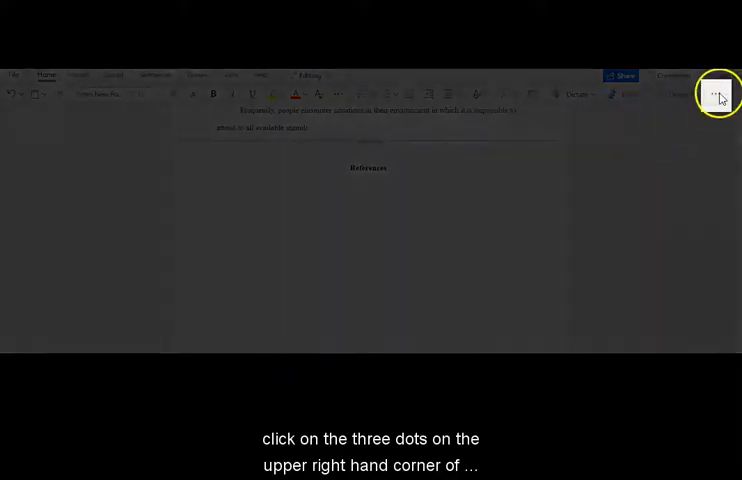
{"action": "left_click", "coordinate": [720, 96]}
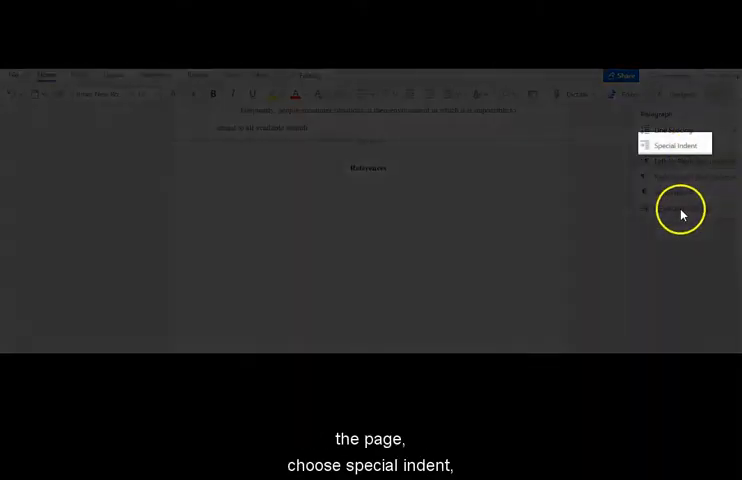
{"action": "left_click", "coordinate": [674, 144]}
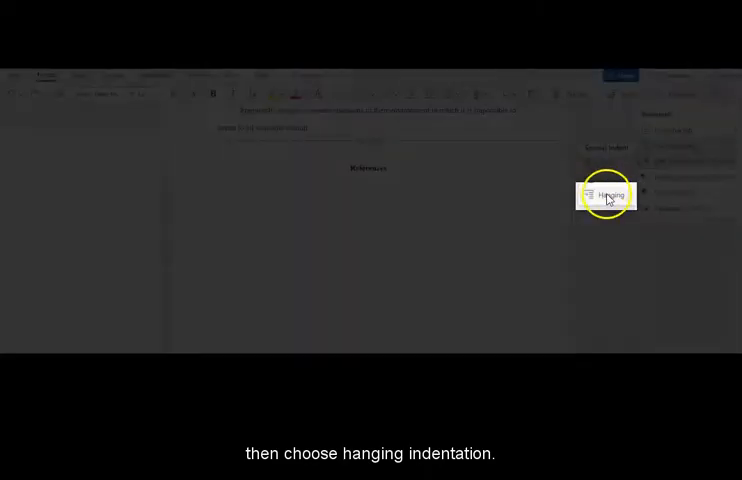
{"action": "left_click", "coordinate": [608, 194]}
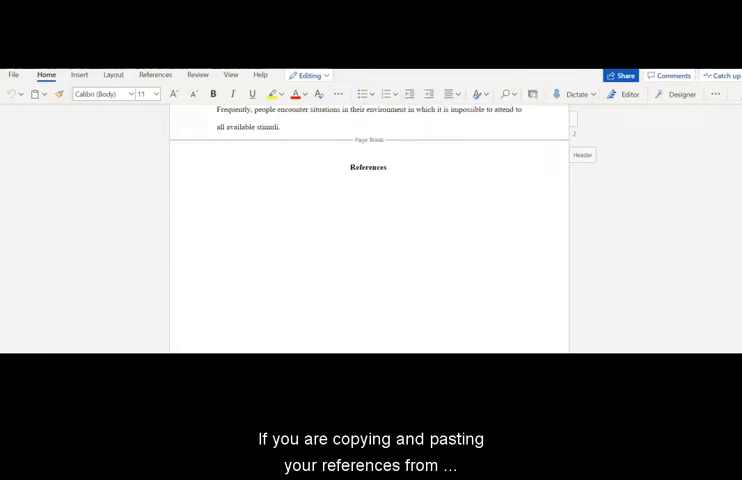
{"action": "mouse_move", "coordinate": [236, 204]}
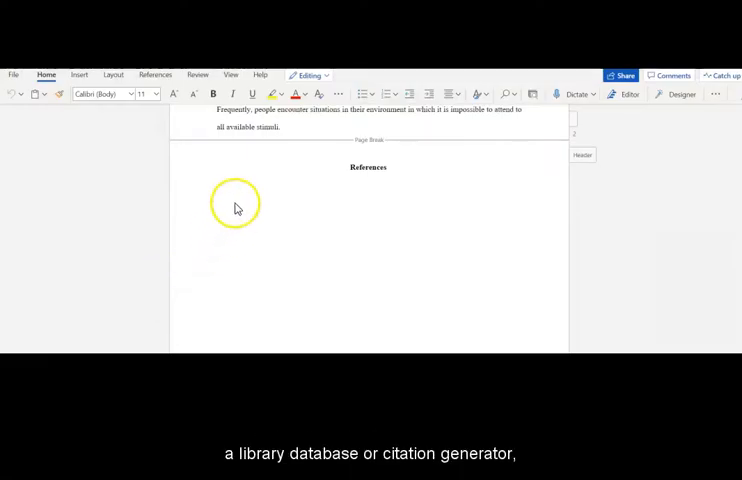
Step: Paste the copied citation as plain text under the References heading
{"action": "right_click", "coordinate": [234, 206]}
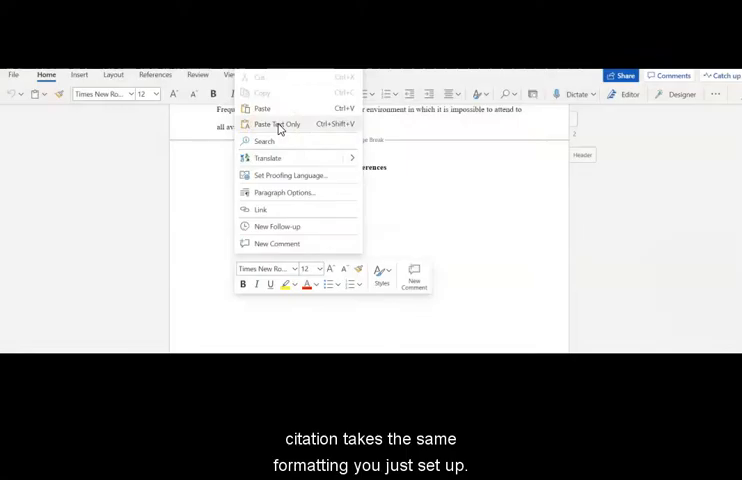
{"action": "left_click", "coordinate": [276, 122]}
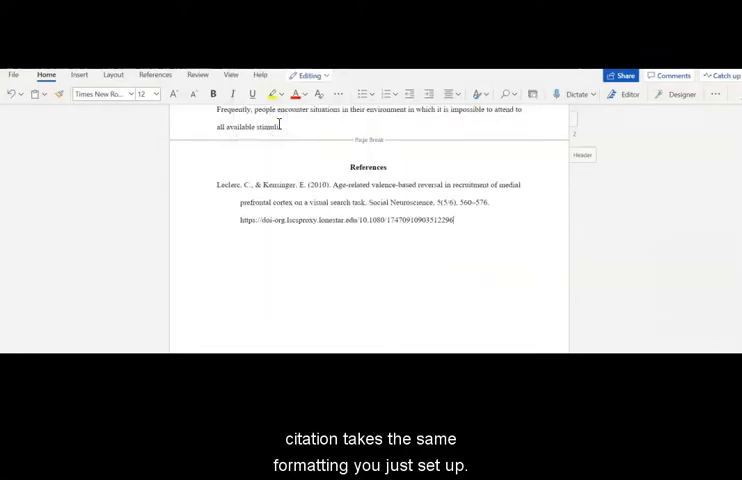